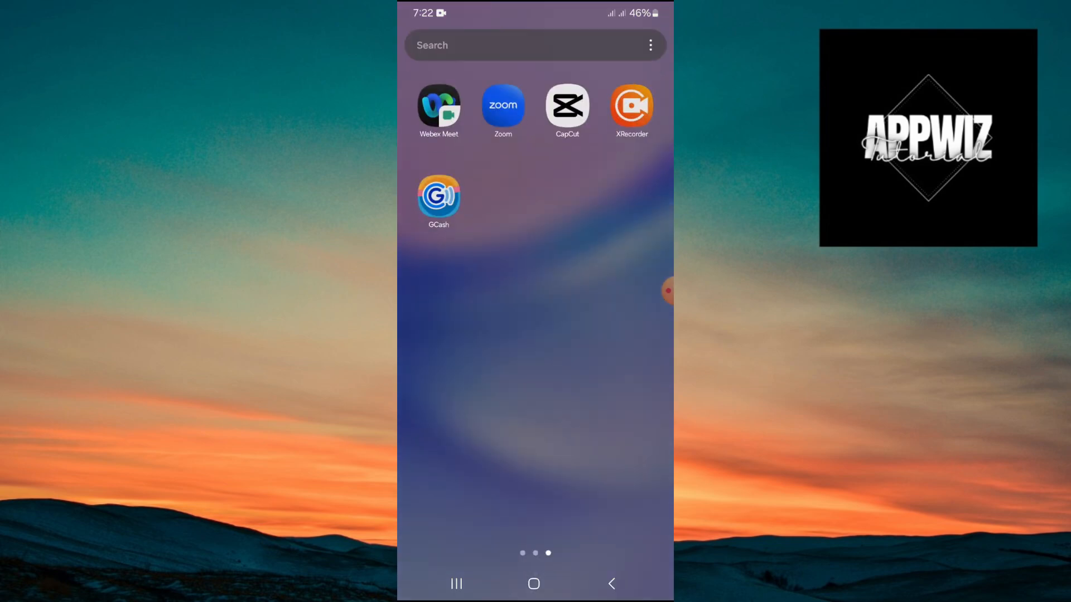
Launch the Settings app from the app drawer and reveal its main category list.
{"action": "scroll", "scroll_direction": "left", "scroll_amount": 3}
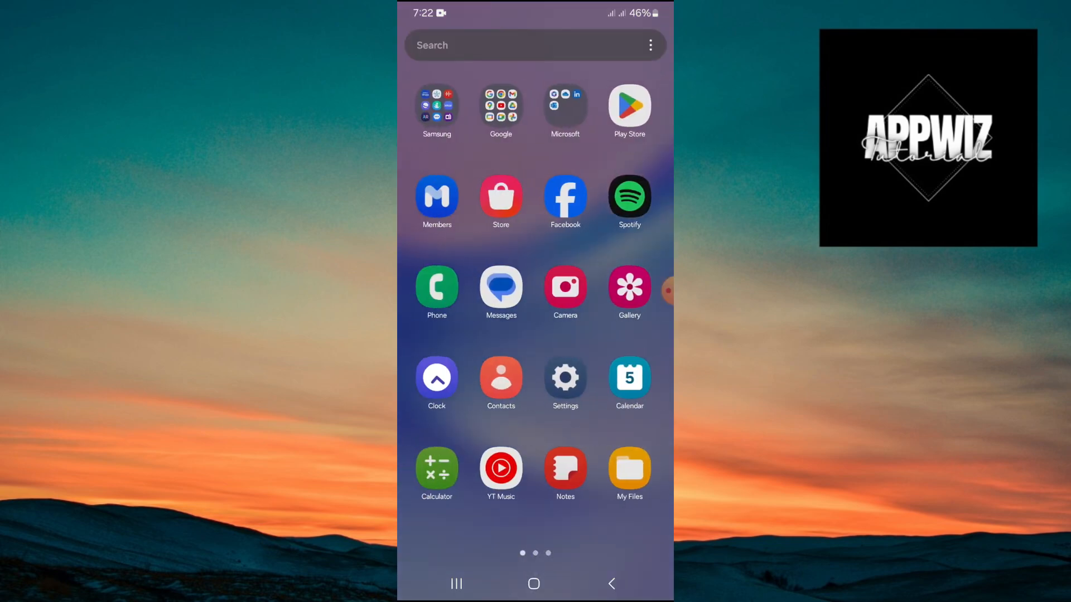
{"action": "left_click", "coordinate": [565, 376]}
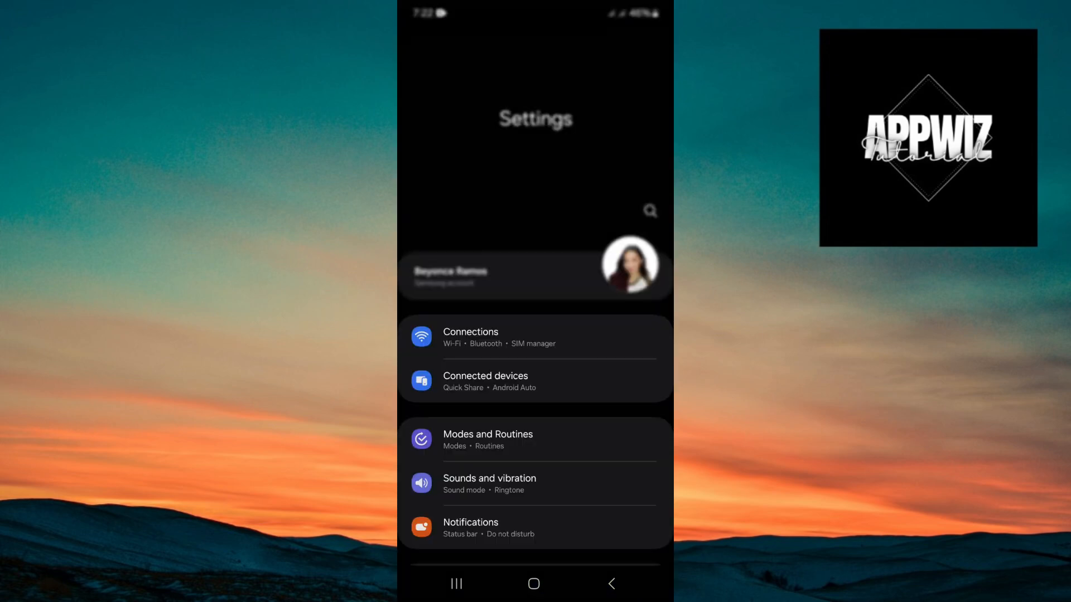
{"action": "scroll", "scroll_direction": "down", "scroll_amount": 3}
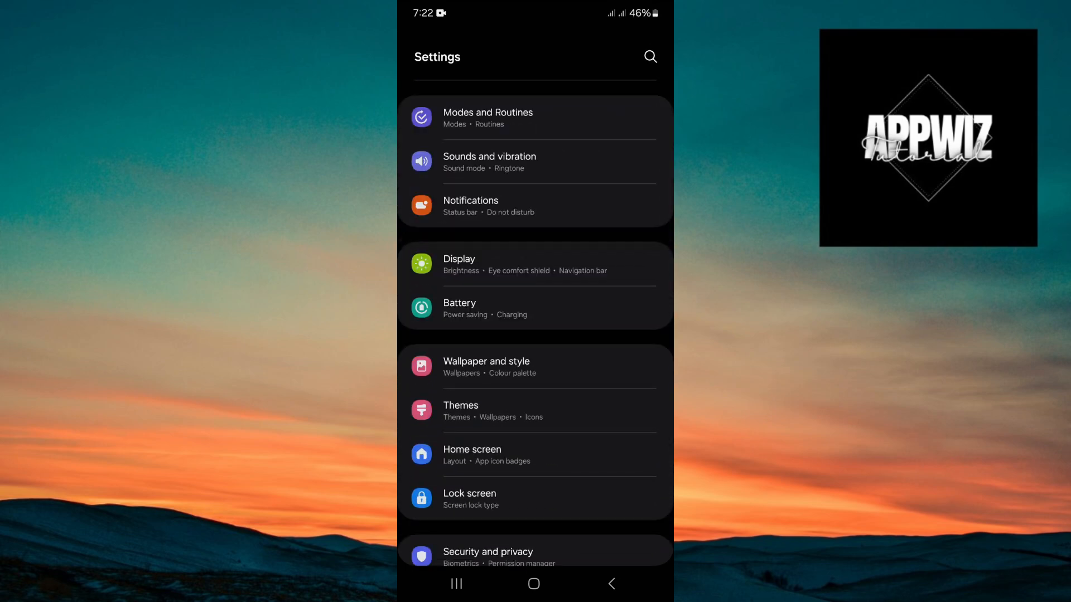
Go into Notifications and then its Advanced settings page with the status bar options.
{"action": "left_click", "coordinate": [492, 206]}
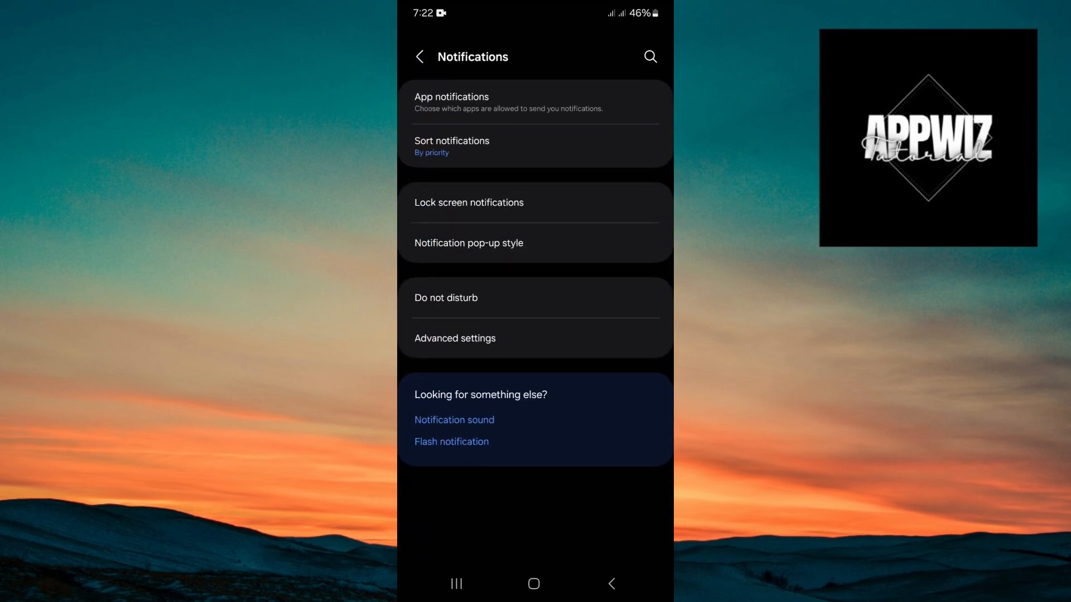
{"action": "left_click", "coordinate": [455, 339]}
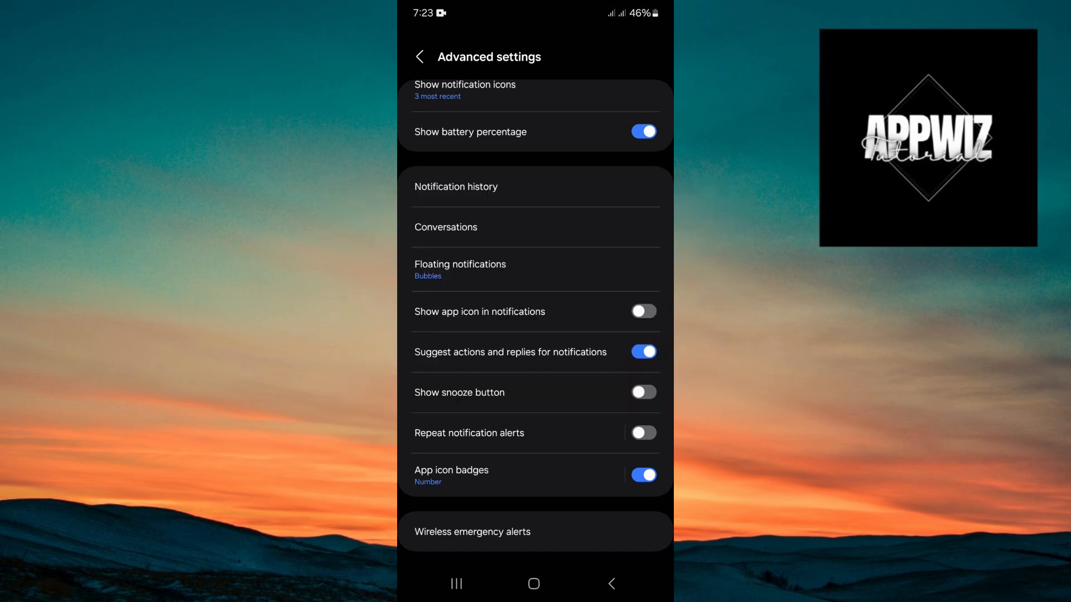
{"action": "scroll", "scroll_direction": "down", "scroll_amount": 3}
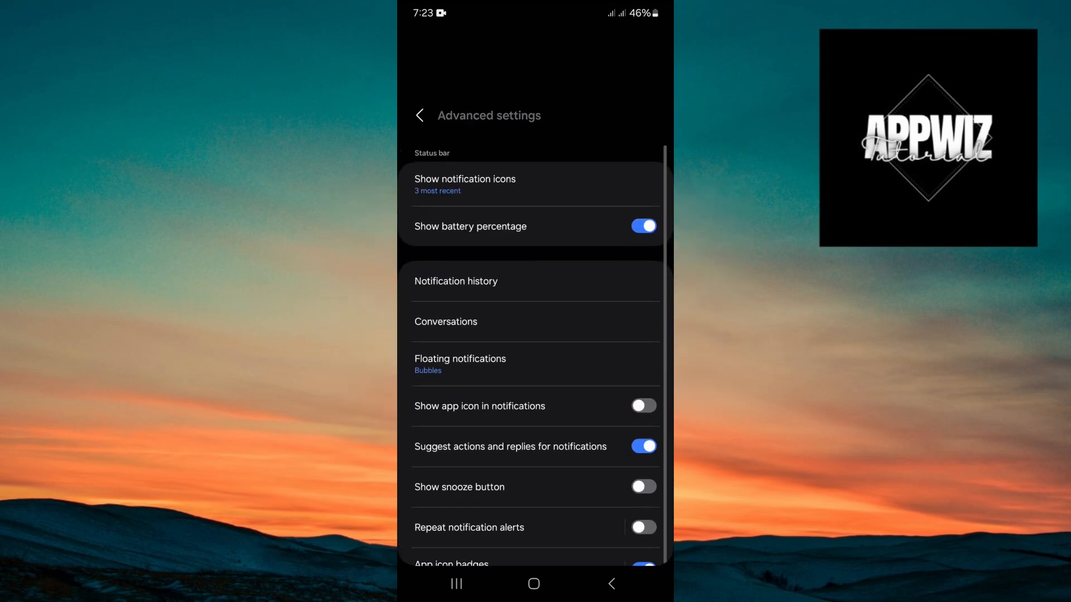
{"action": "scroll", "scroll_direction": "down", "scroll_amount": 3}
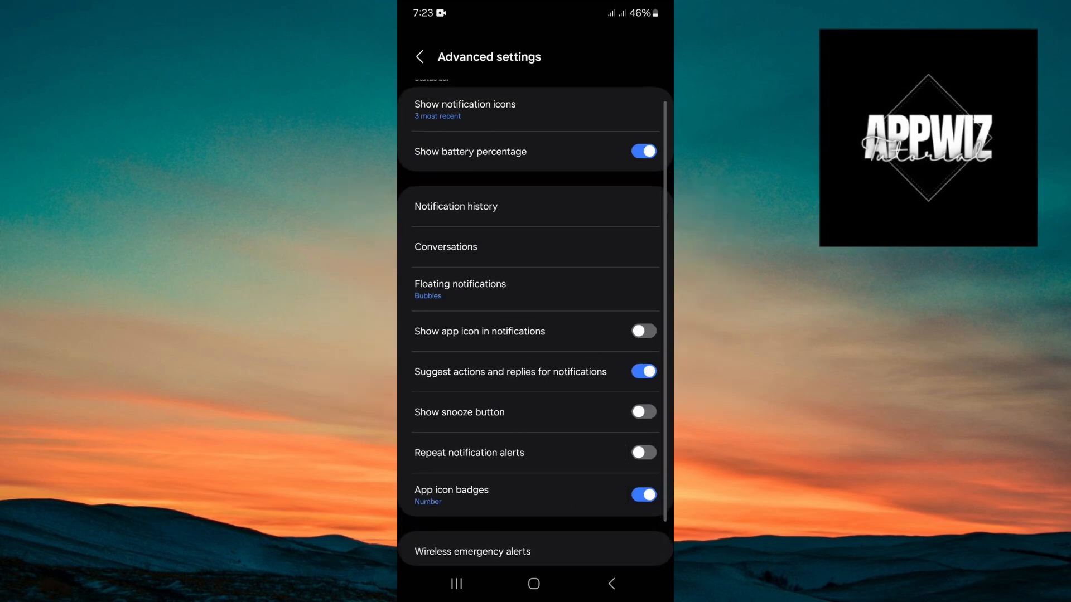
{"action": "scroll", "scroll_direction": "down", "scroll_amount": 3}
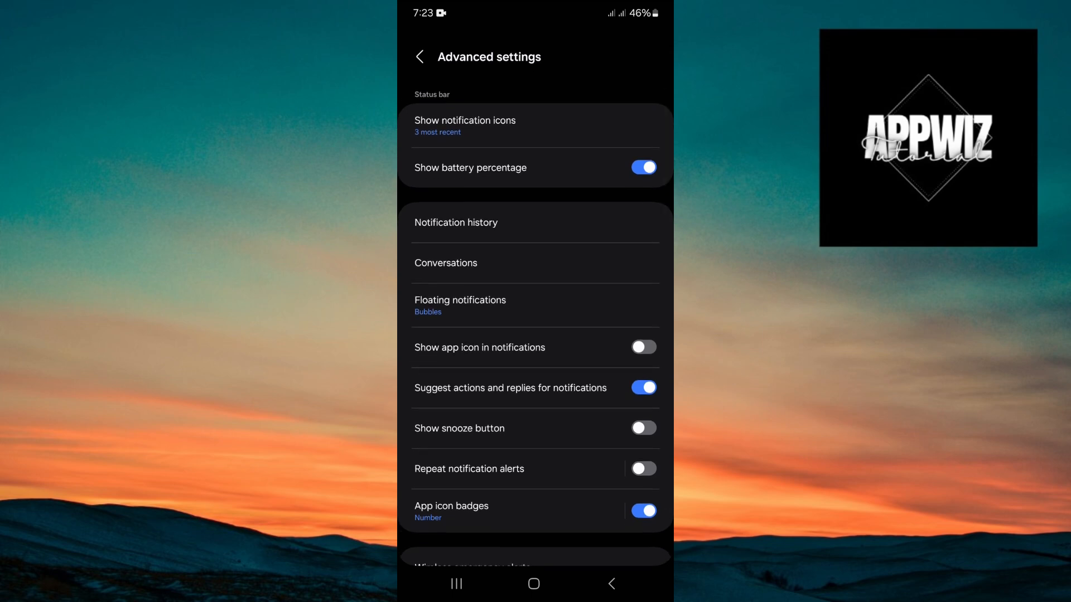